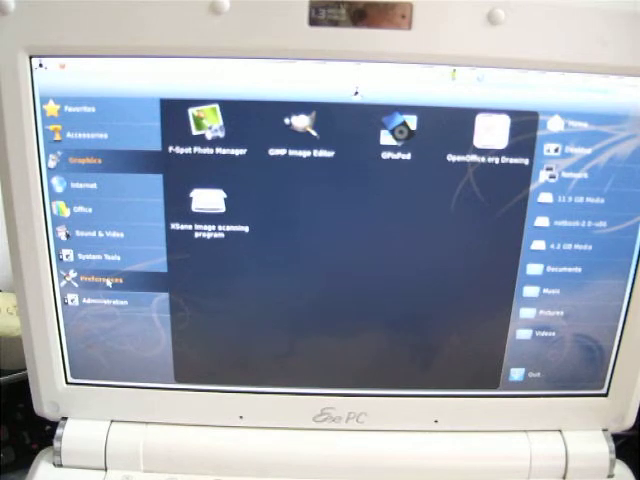
- Show the launcher's Preferences category and scroll through its settings tools
left_click(96, 276)
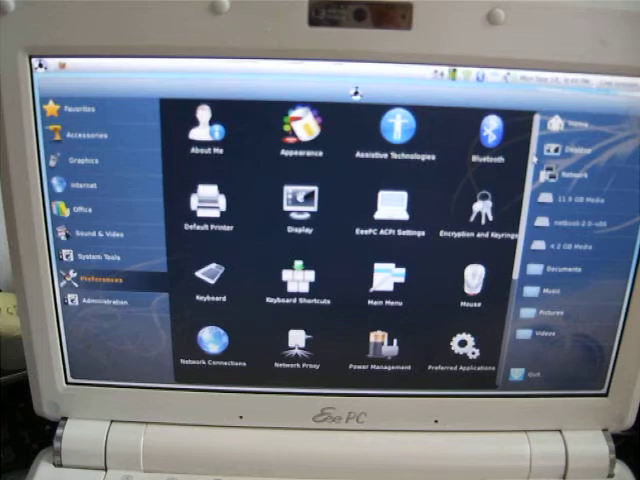
scroll("down", 3)
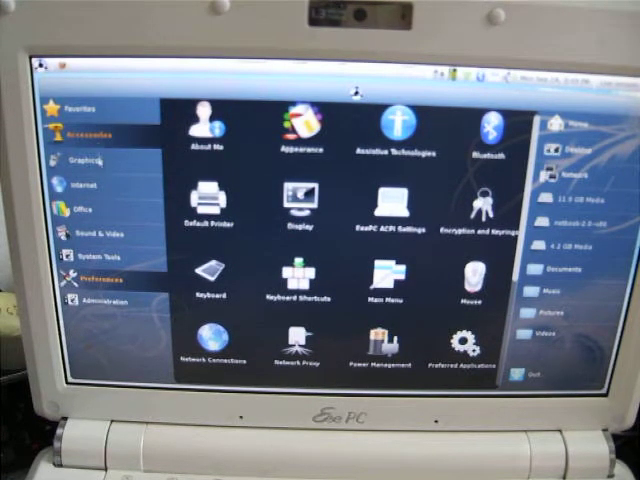
- Show the Internet category and launch the Firefox web browser from it
left_click(80, 186)
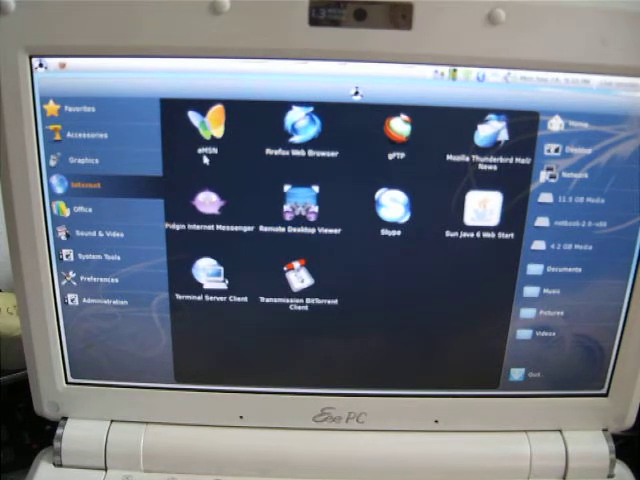
left_click(300, 130)
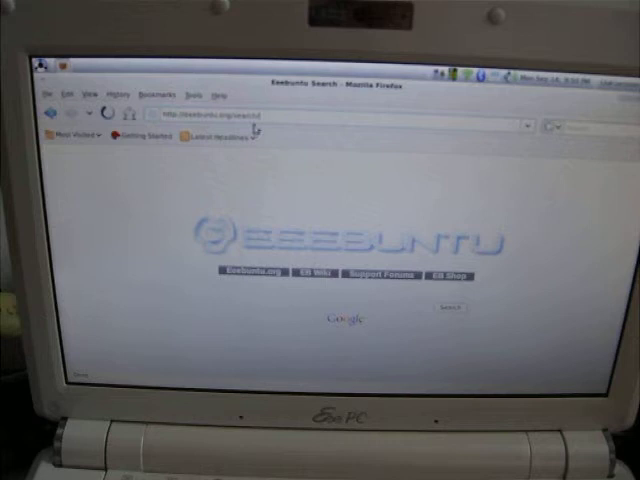
mouse_move(344, 158)
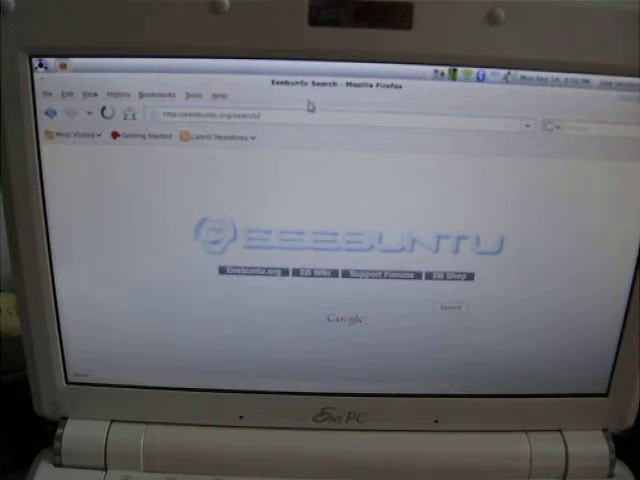
mouse_move(282, 168)
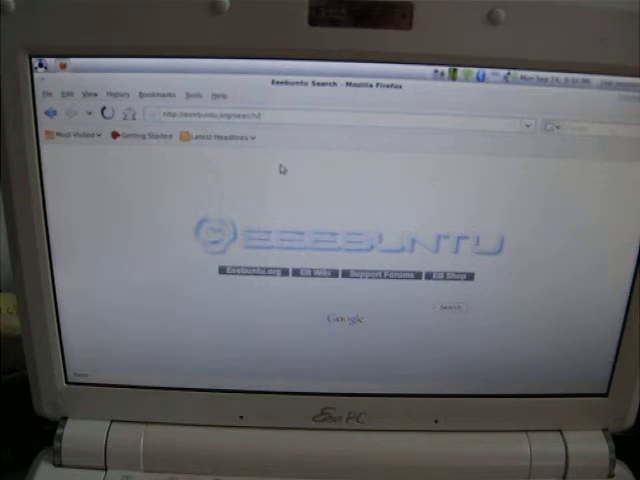
mouse_move(292, 176)
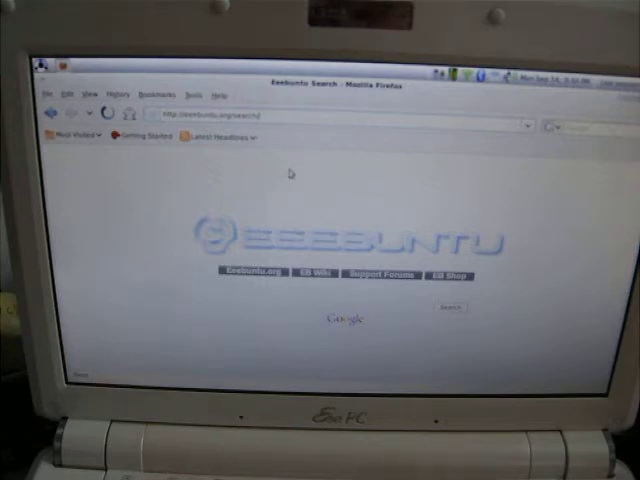
mouse_move(356, 178)
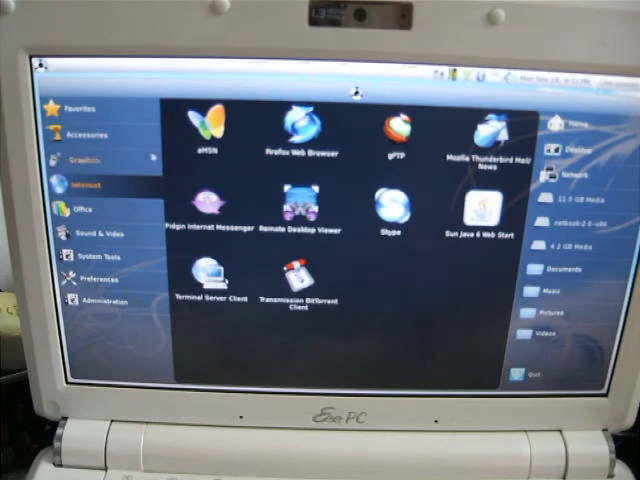
mouse_move(96, 136)
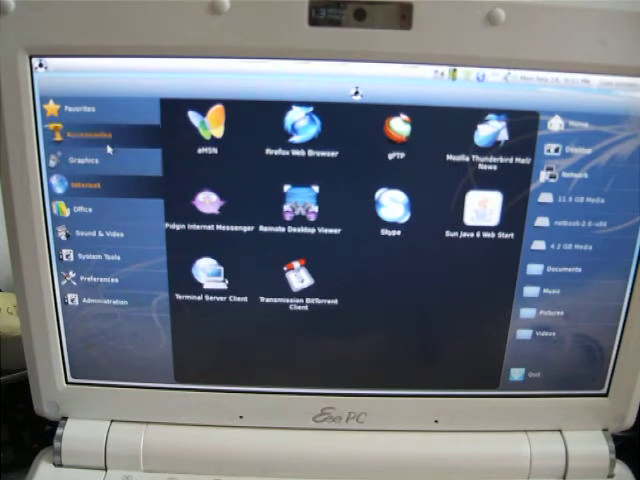
- Browse Accessories, System Tools, Preferences, then Administration, ending on the restart confirmation dialog
left_click(88, 132)
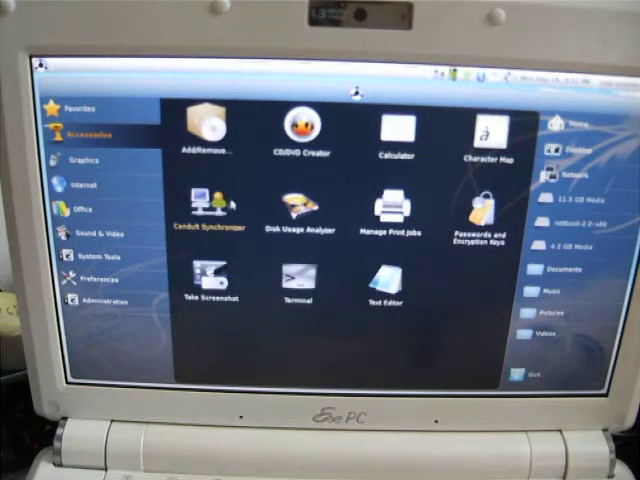
left_click(98, 232)
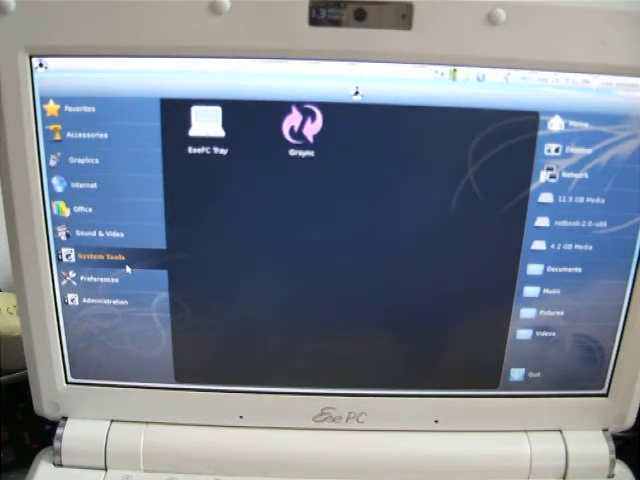
mouse_move(260, 218)
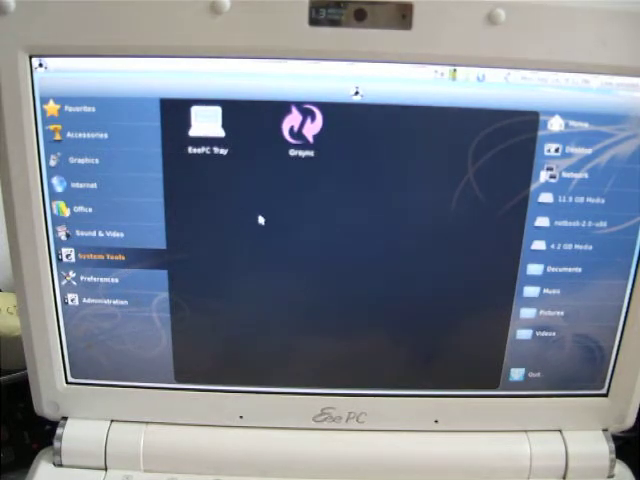
left_click(92, 280)
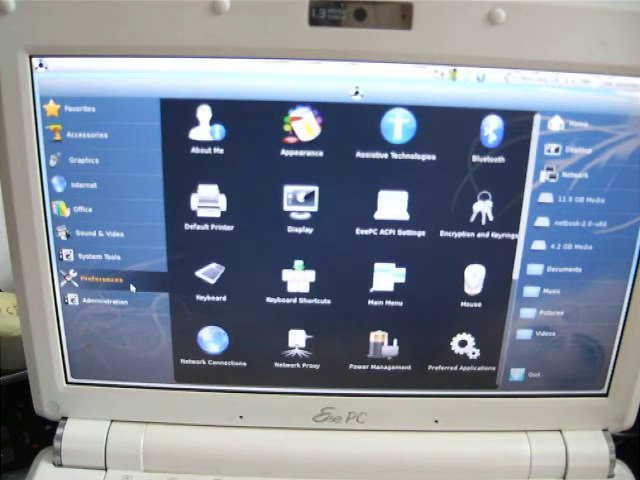
left_click(100, 298)
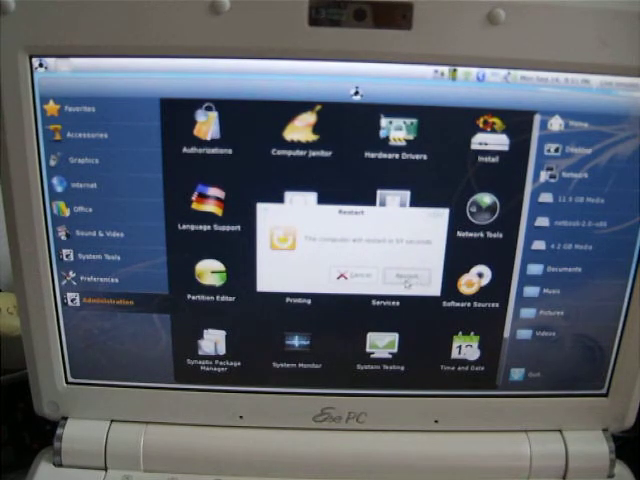
left_click(404, 276)
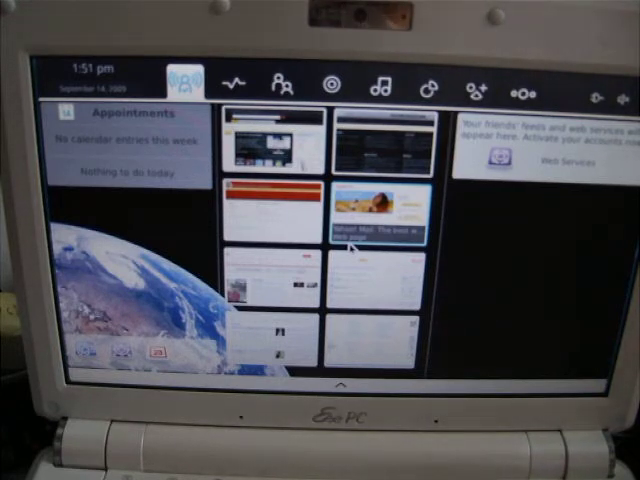
mouse_move(110, 244)
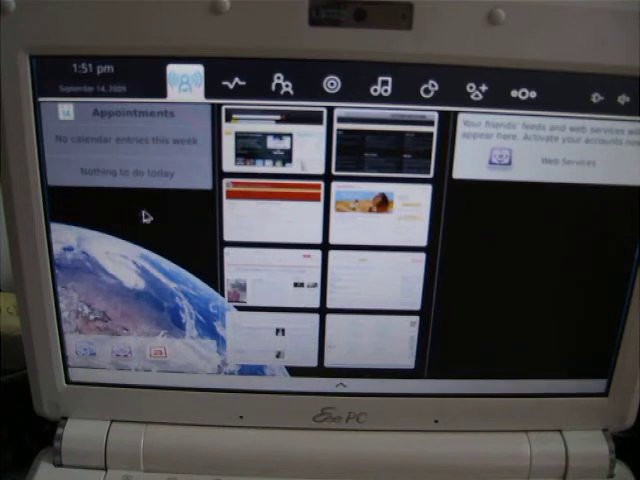
mouse_move(168, 256)
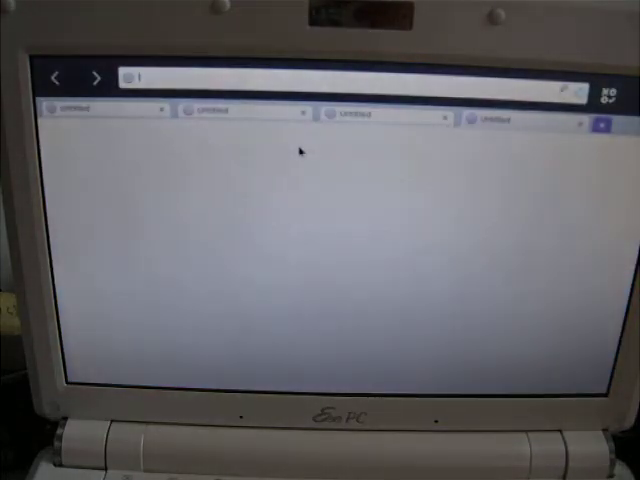
mouse_move(340, 204)
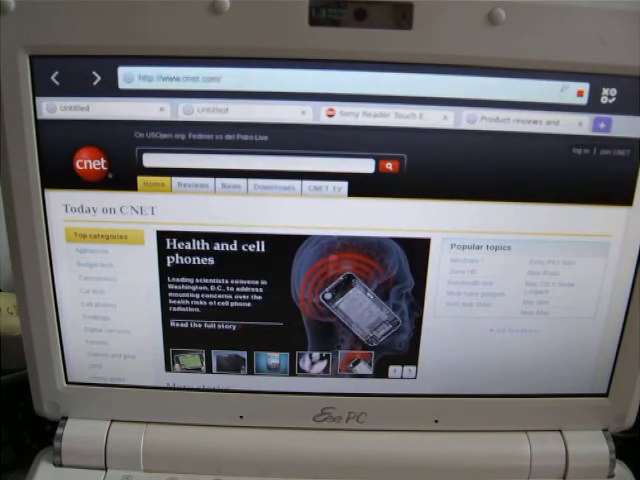
- Scroll the CNET homepage down to its Shopper.com deals section
scroll("down", 3)
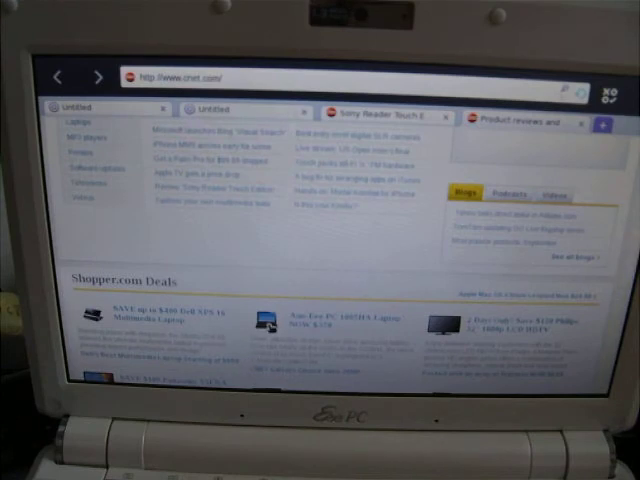
mouse_move(250, 348)
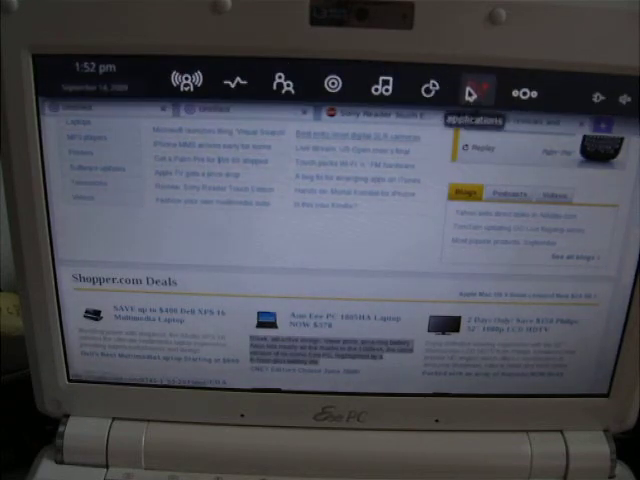
- View the pasteboard's copied review text, then show the overview of open zones
left_click(430, 82)
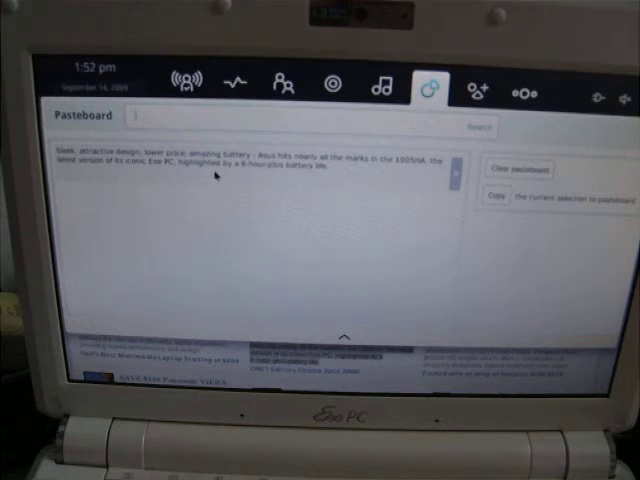
mouse_move(336, 170)
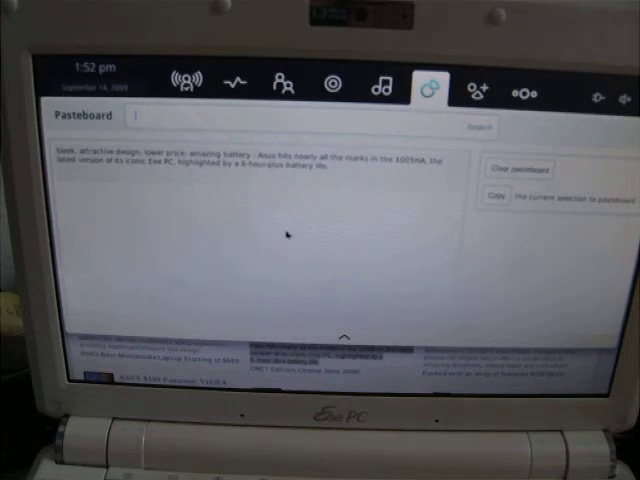
mouse_move(376, 196)
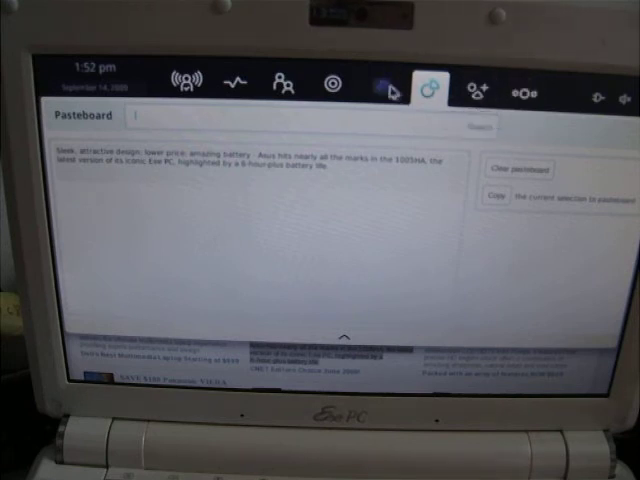
mouse_move(236, 80)
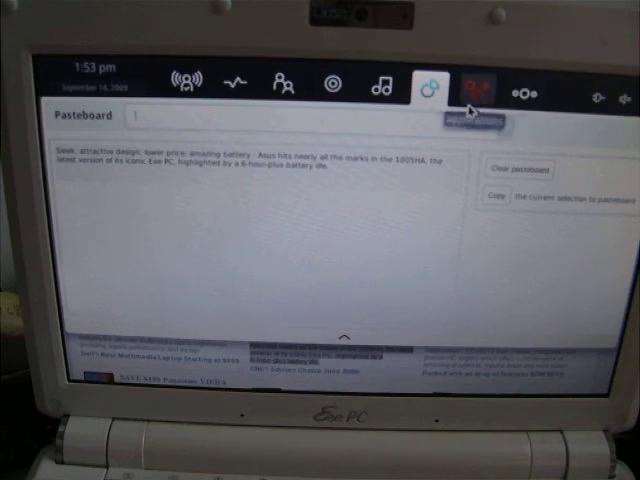
left_click(476, 84)
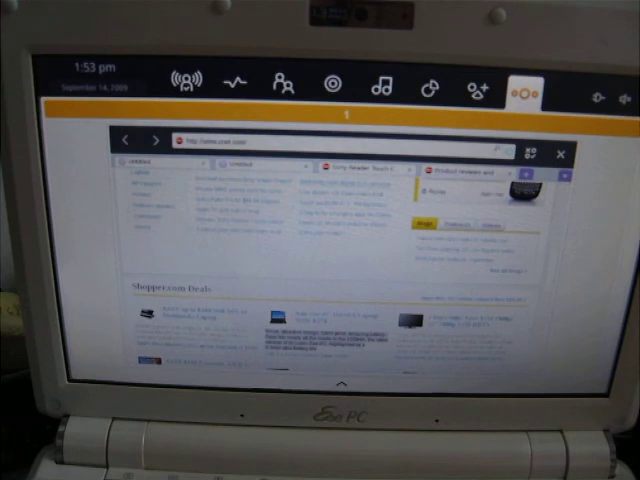
mouse_move(430, 82)
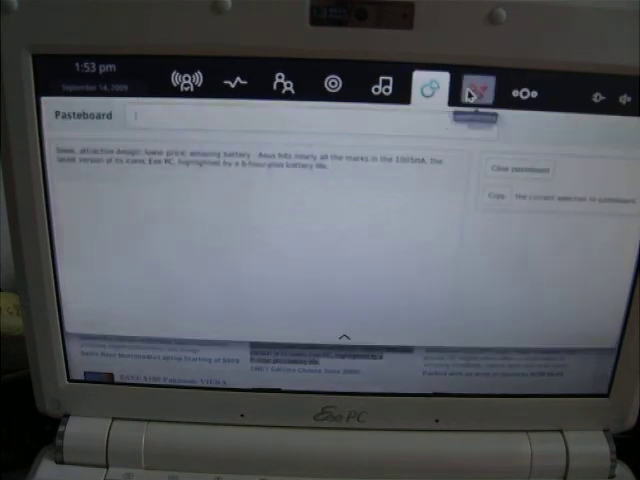
- Visit the applications, people and myzone panels, ending on the internet panel with tabs and favourites
left_click(328, 82)
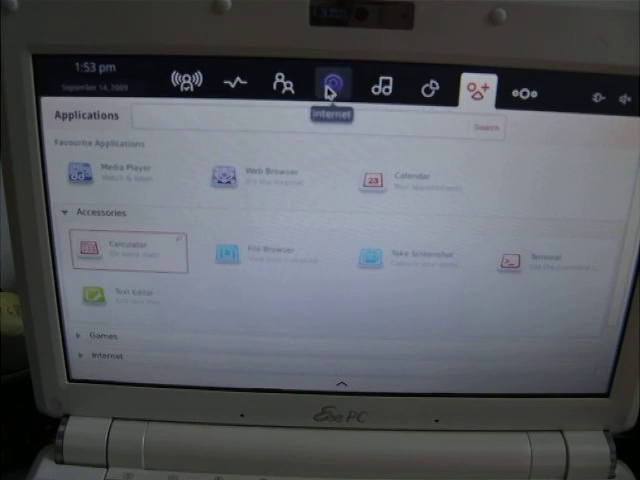
left_click(284, 84)
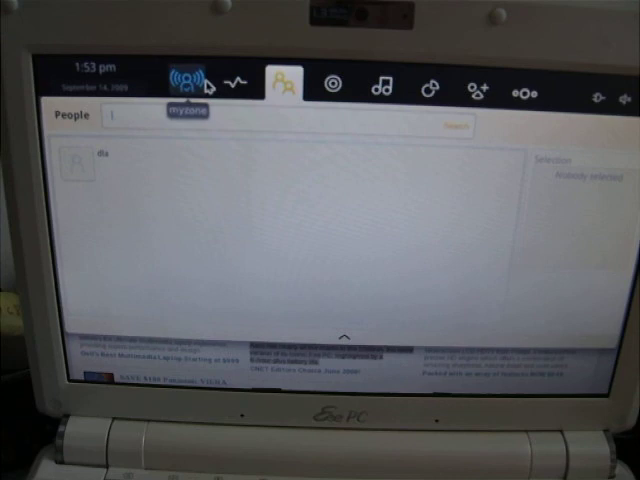
left_click(184, 76)
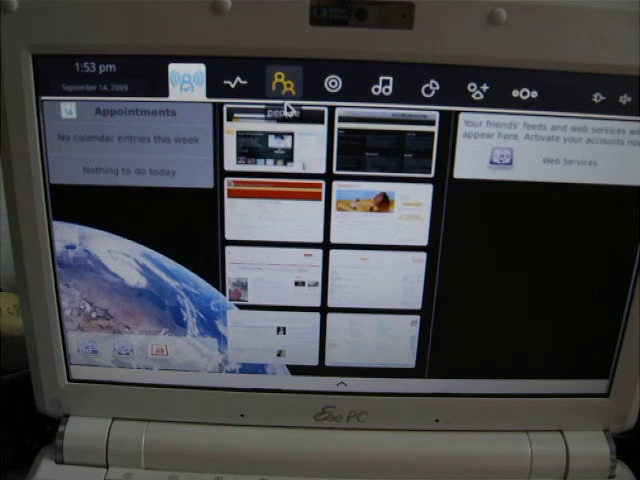
left_click(284, 80)
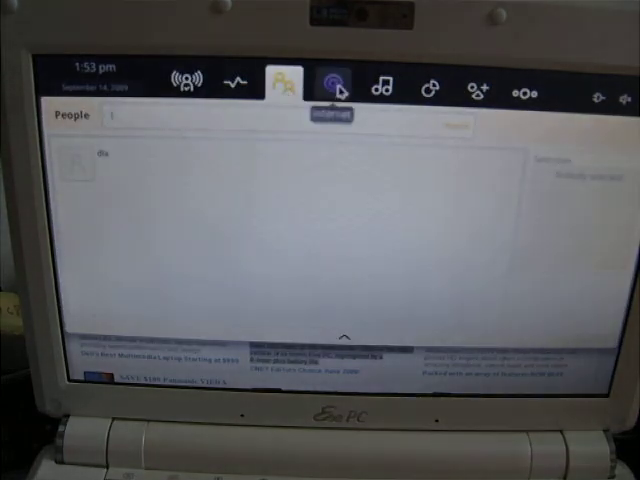
left_click(330, 84)
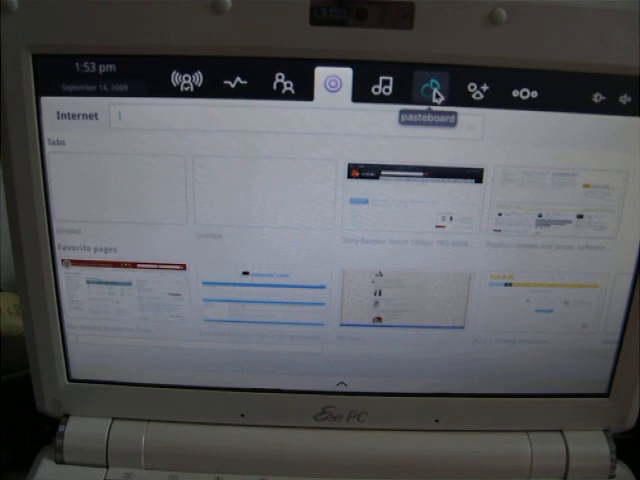